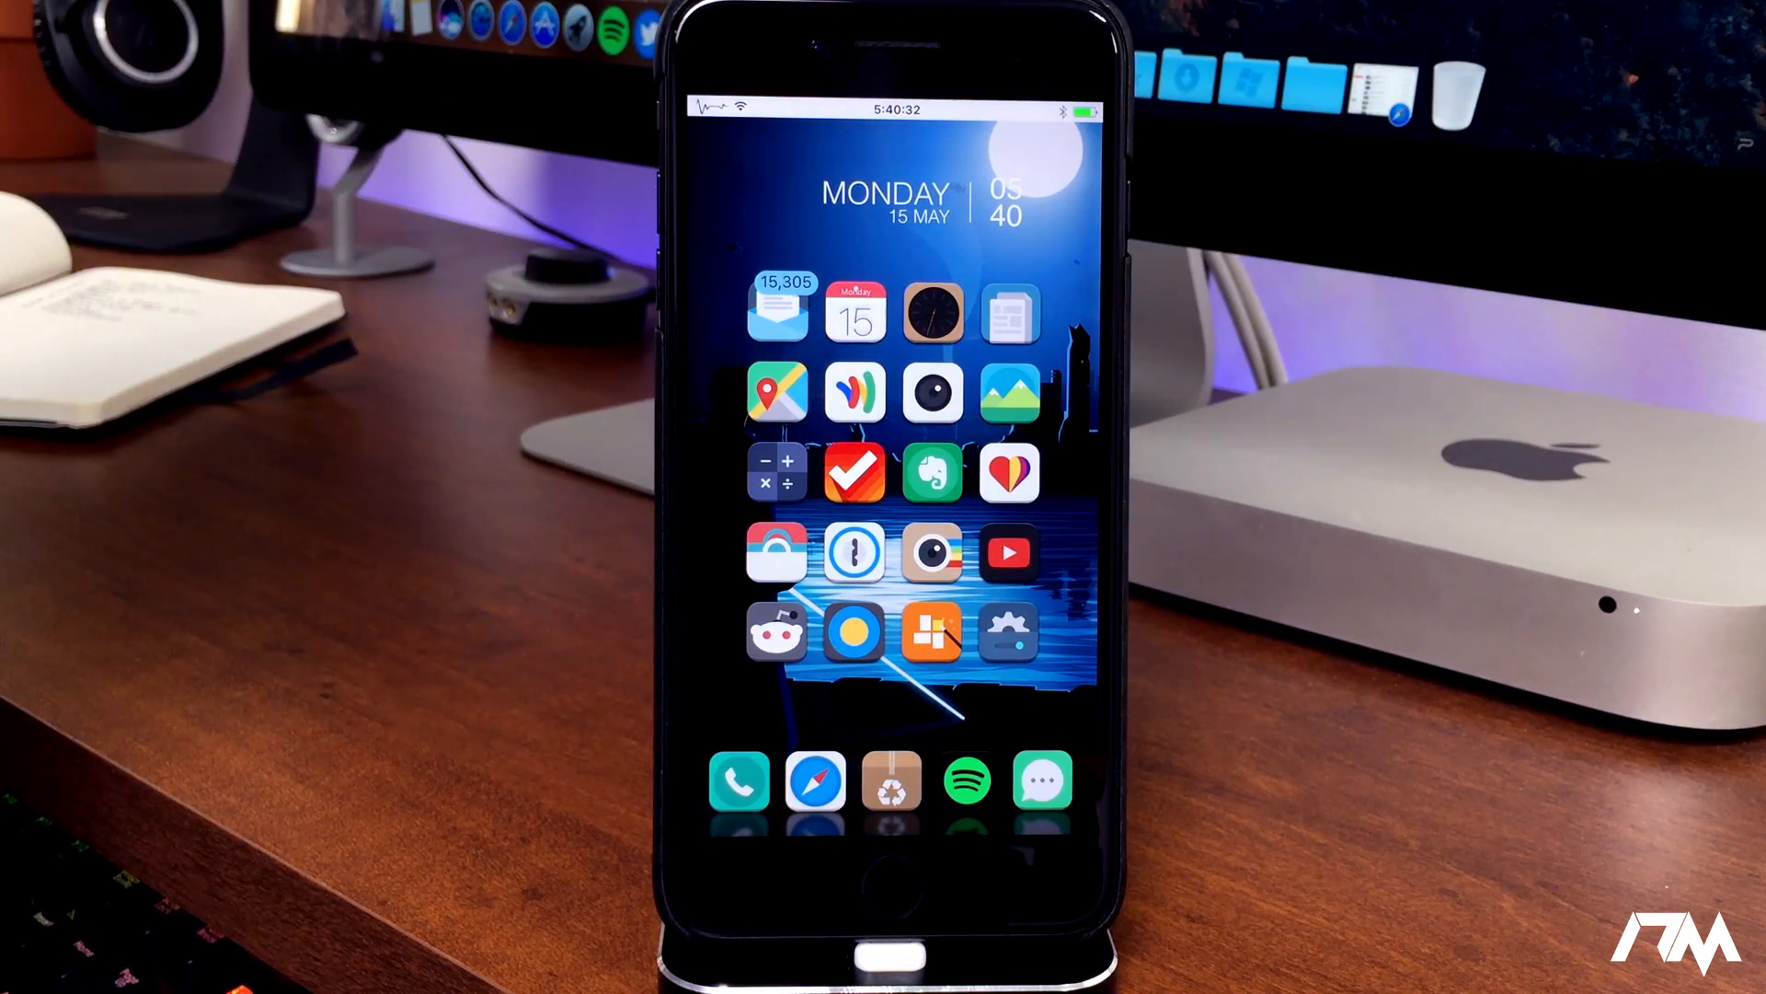
# Enter iOS Settings and scroll down to the Tweaks list of installed tweaks
pyautogui.click(1007, 629)
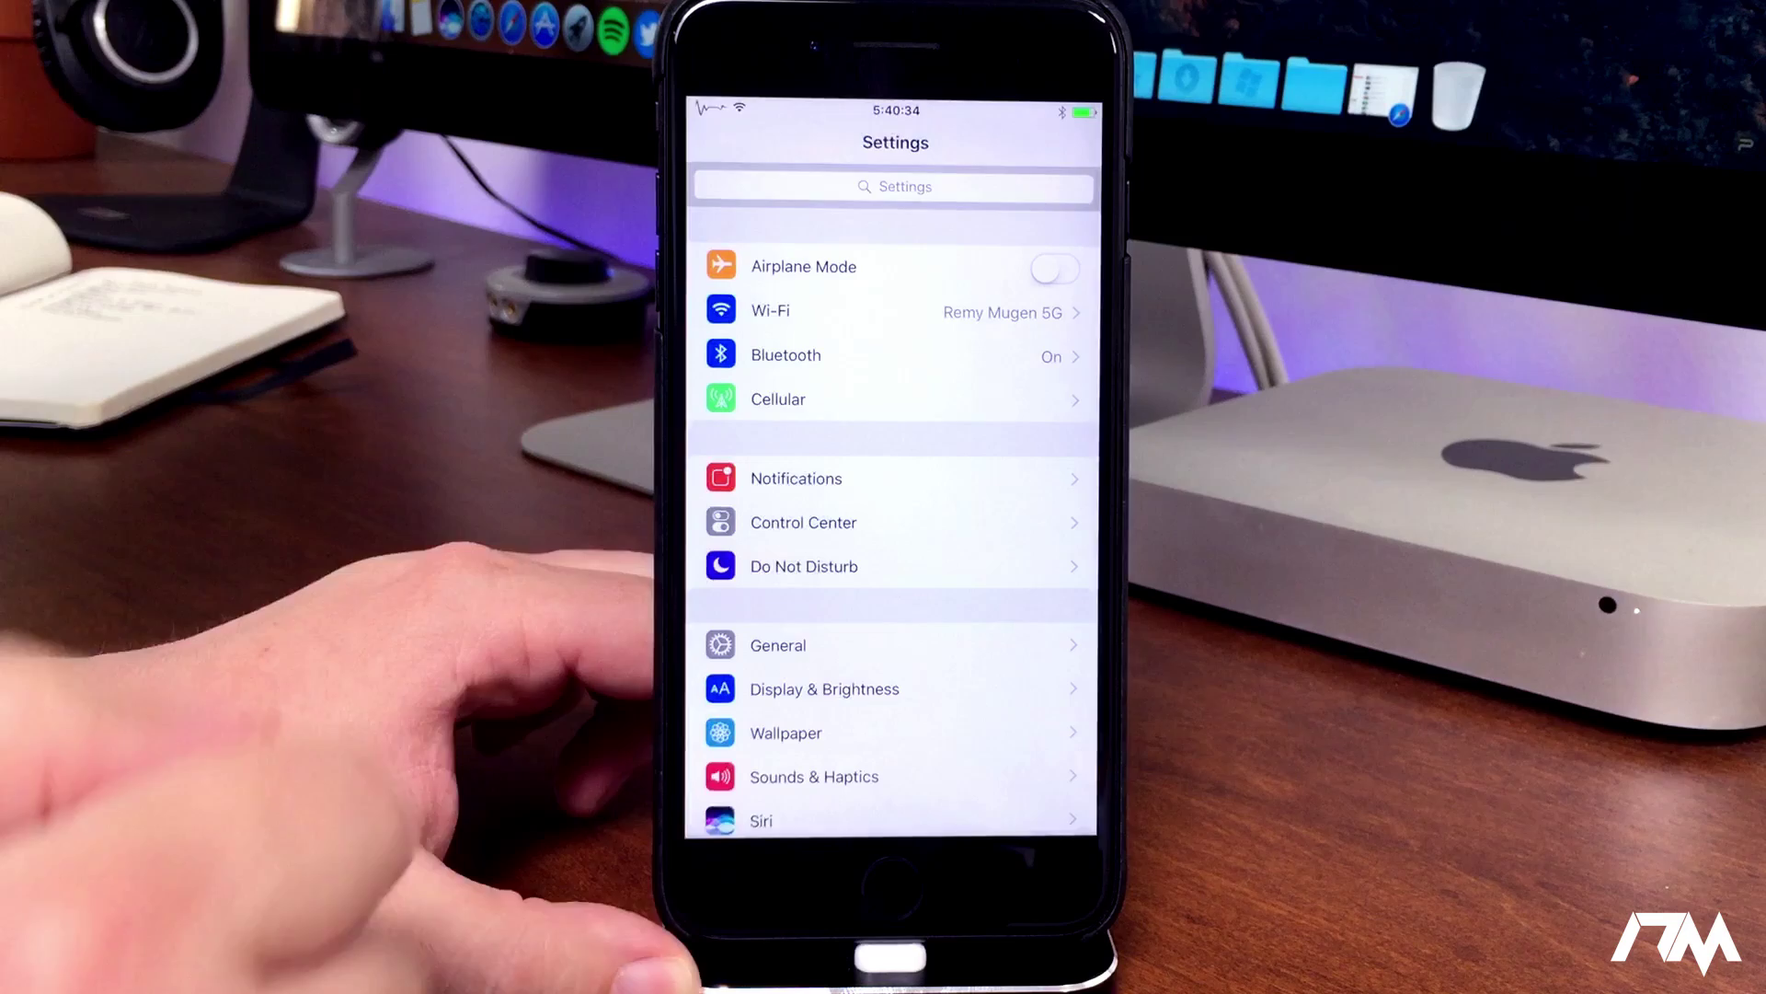
pyautogui.scroll(-3)
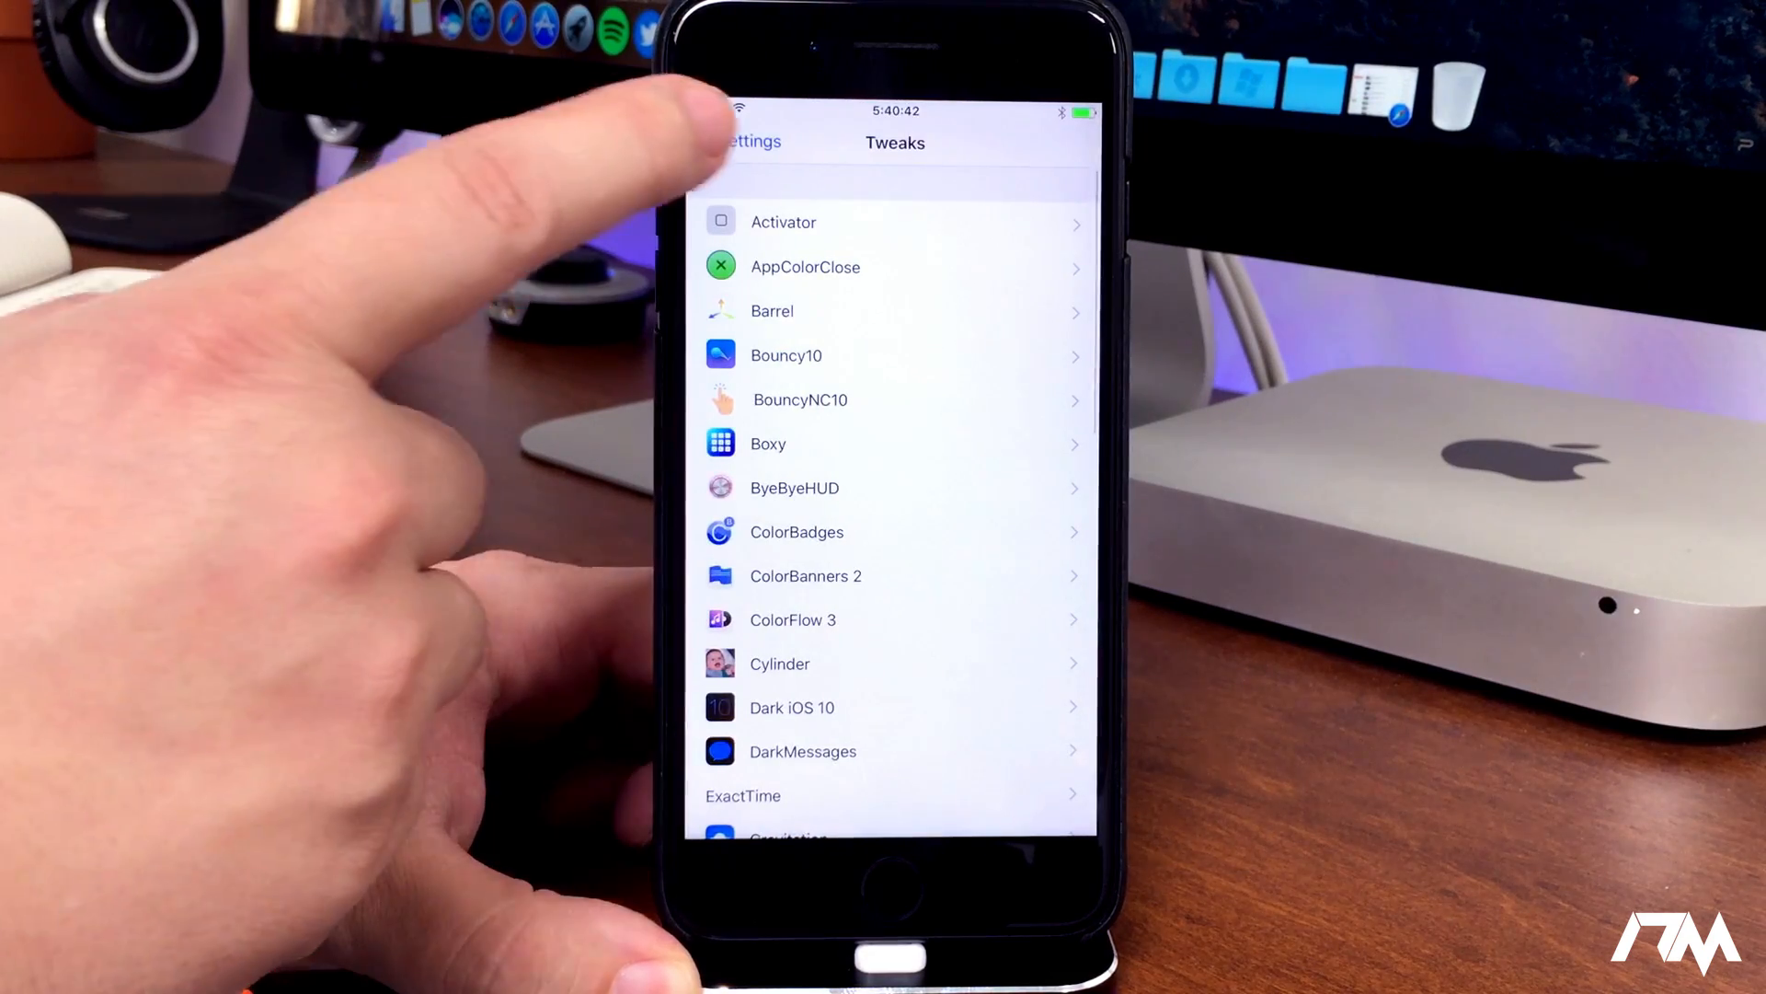
pyautogui.click(745, 141)
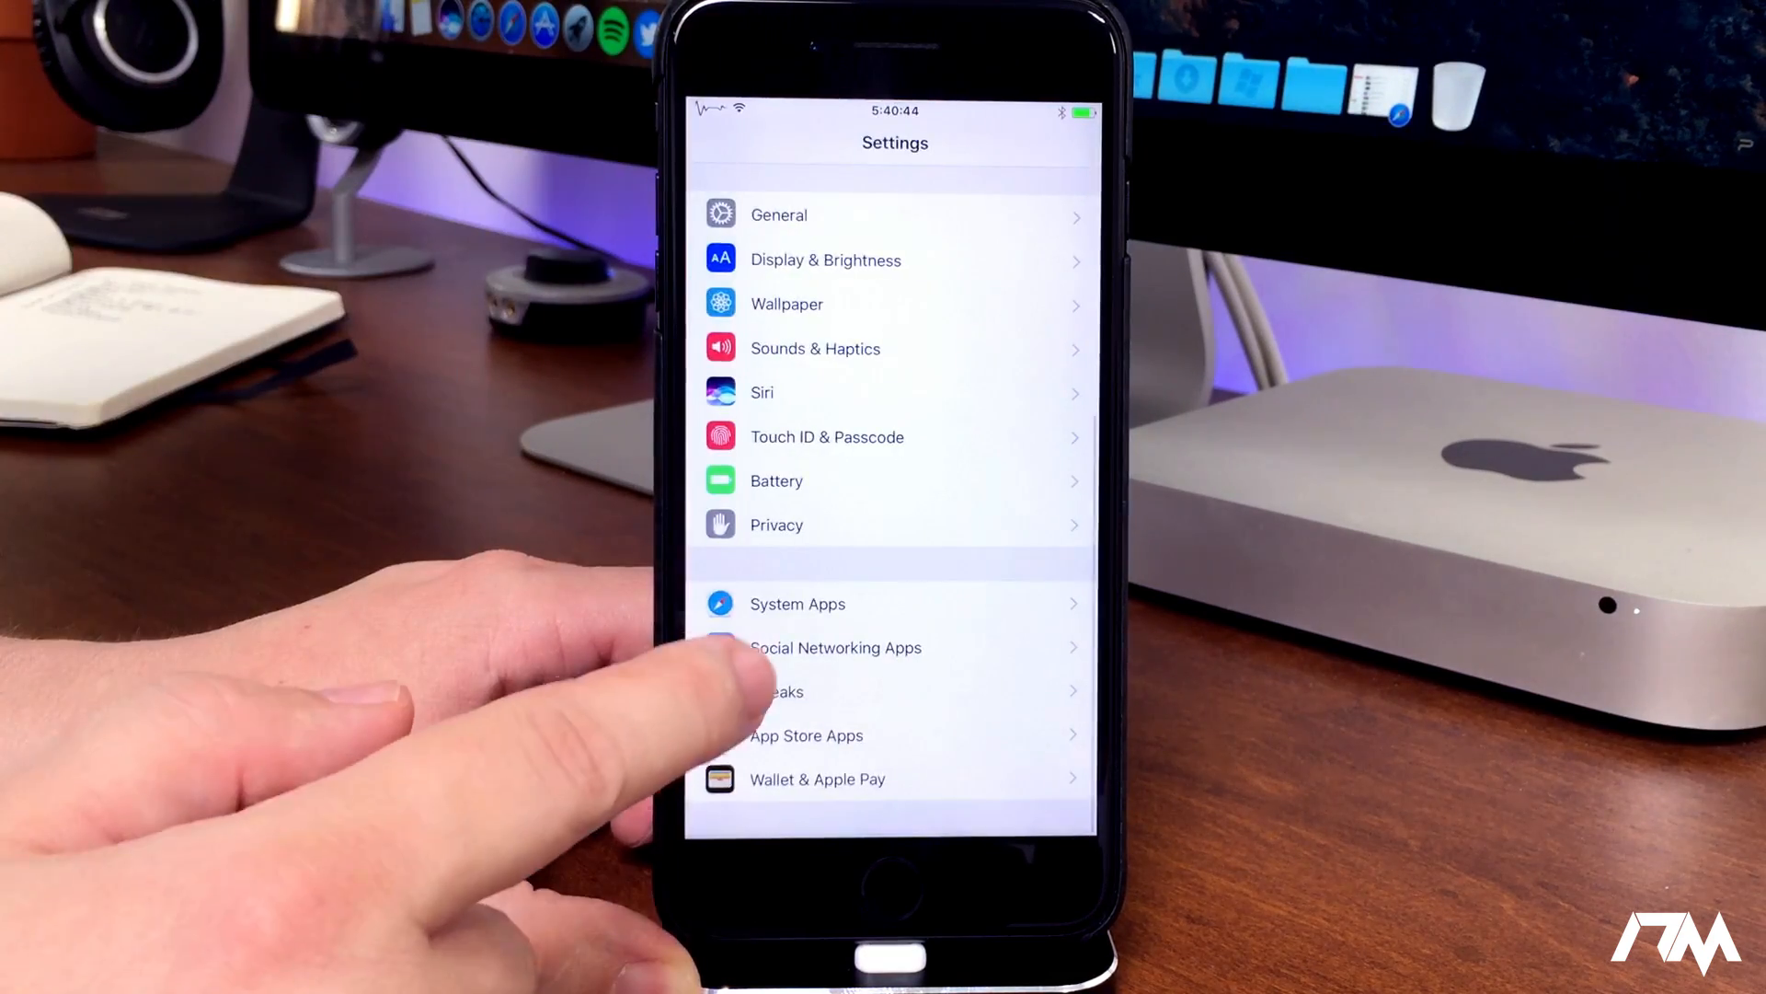
pyautogui.click(774, 690)
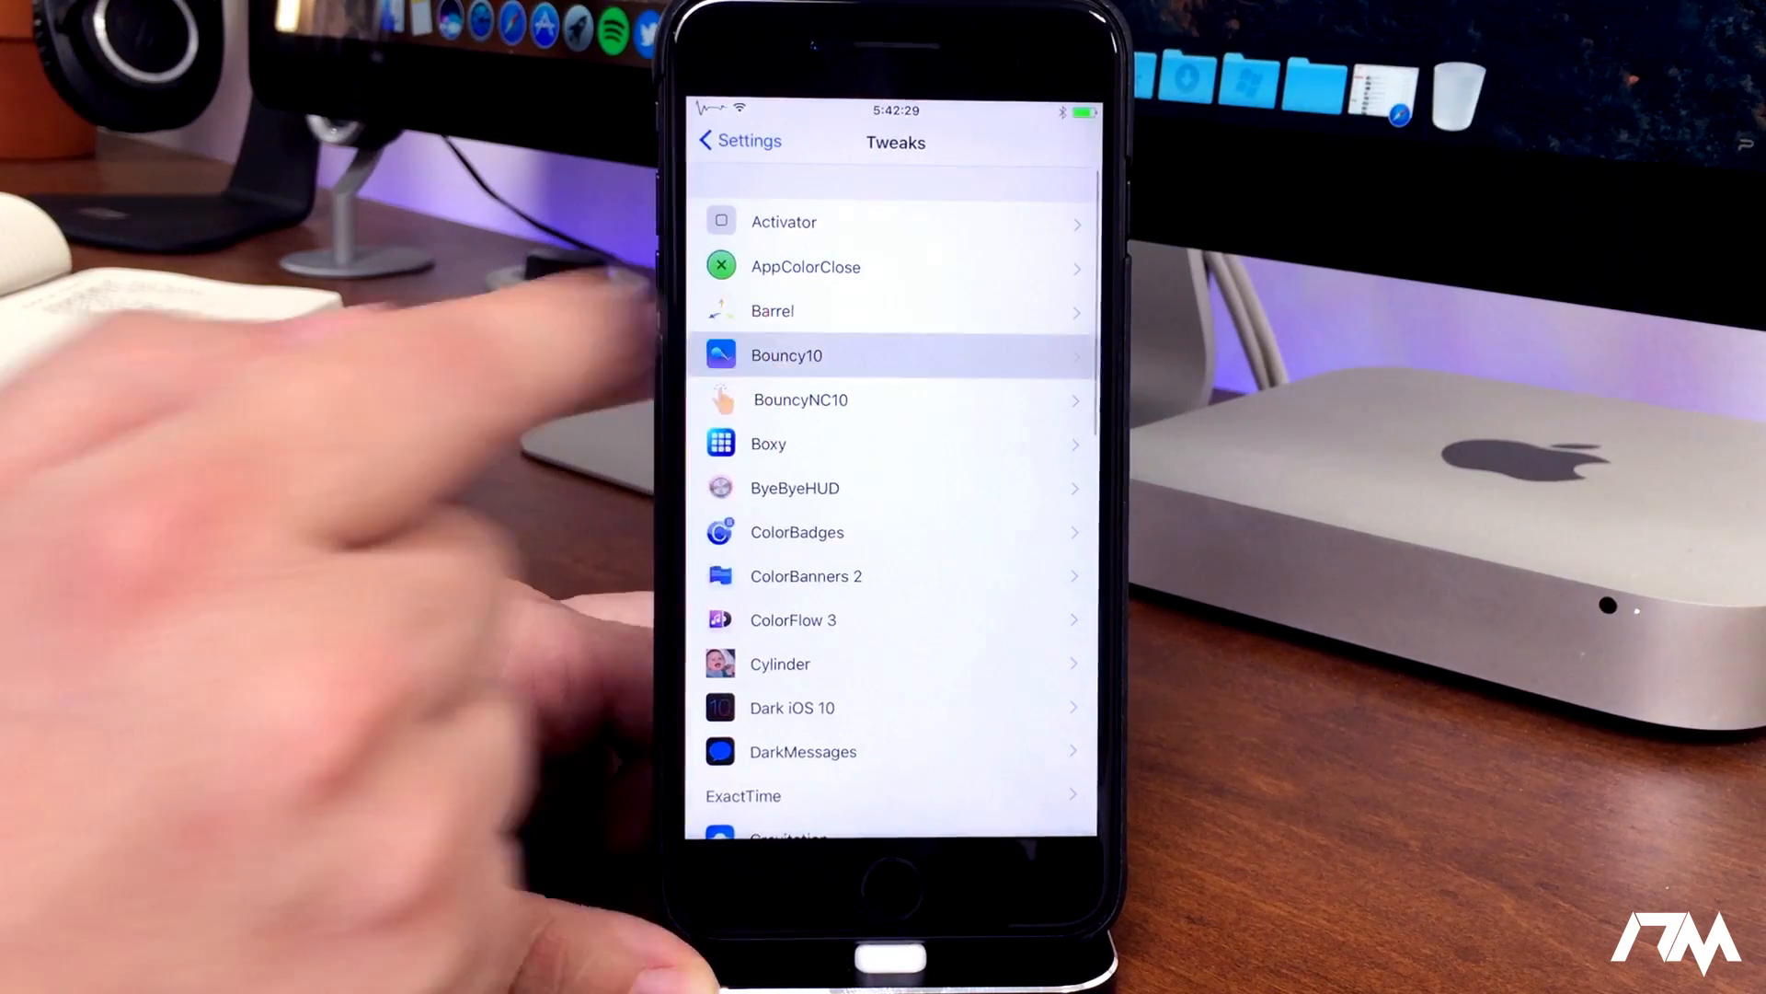
# Raise Bouncy10's Stiffness Intensity from about 605 to about 1350
pyautogui.click(891, 354)
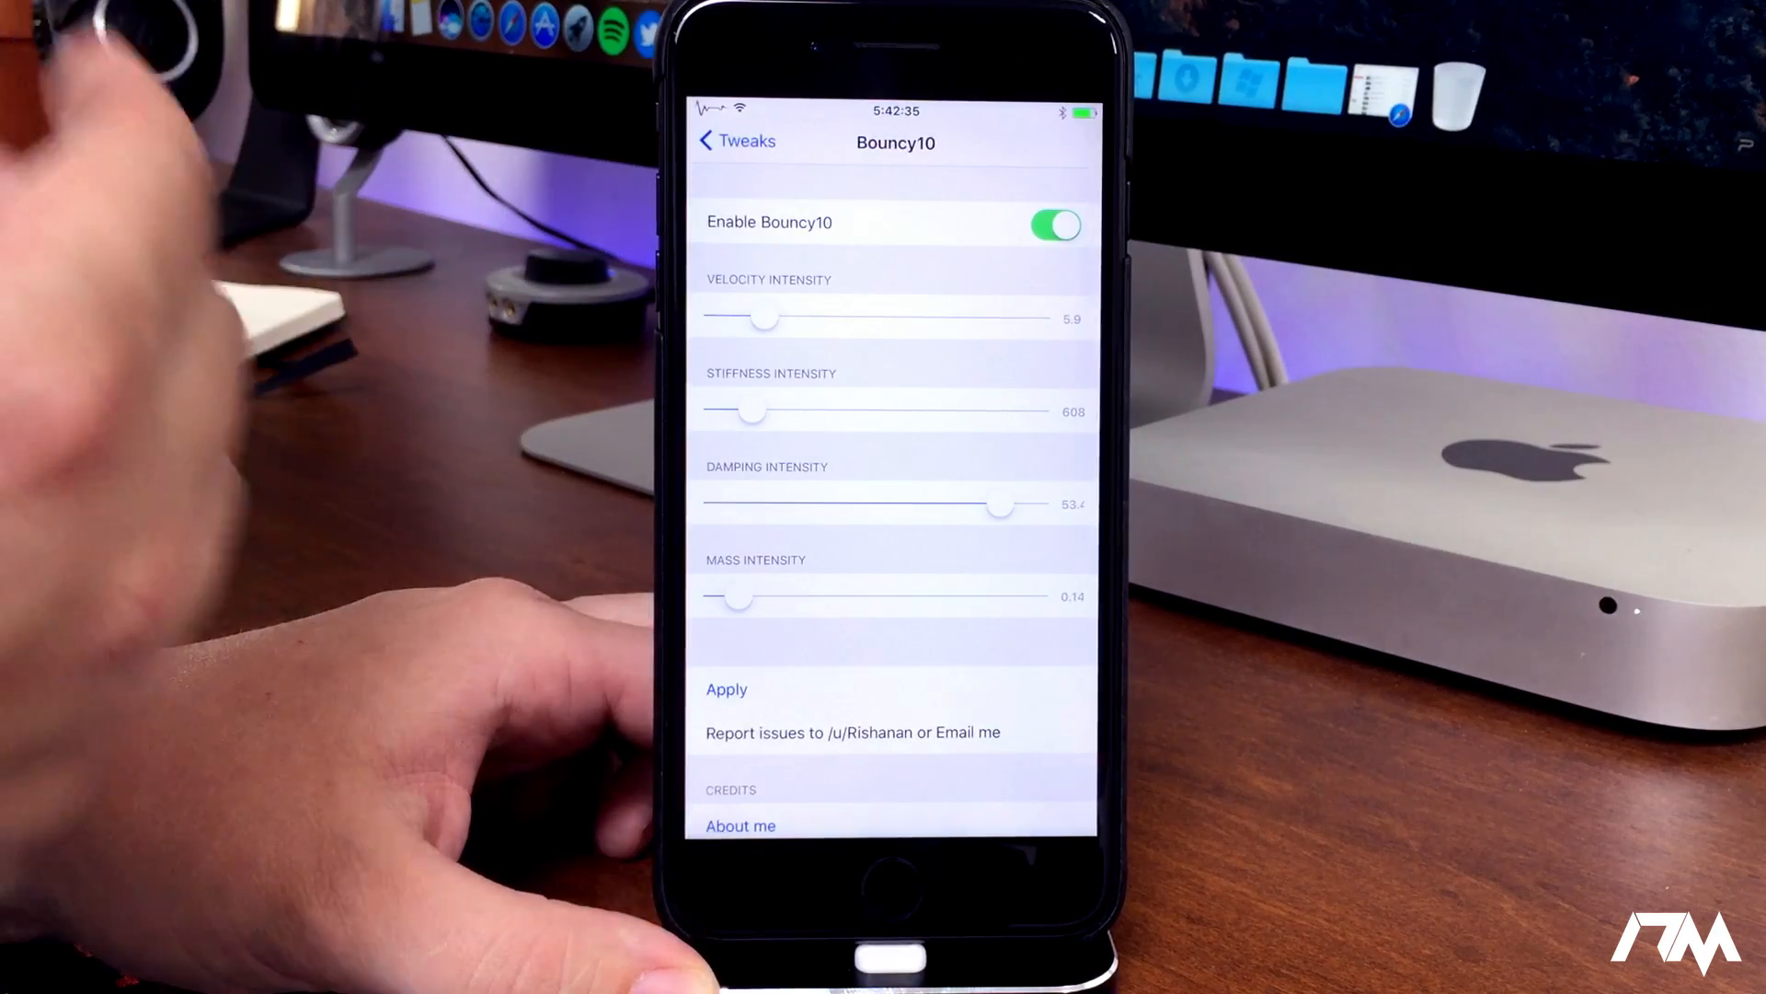
pyautogui.click(734, 142)
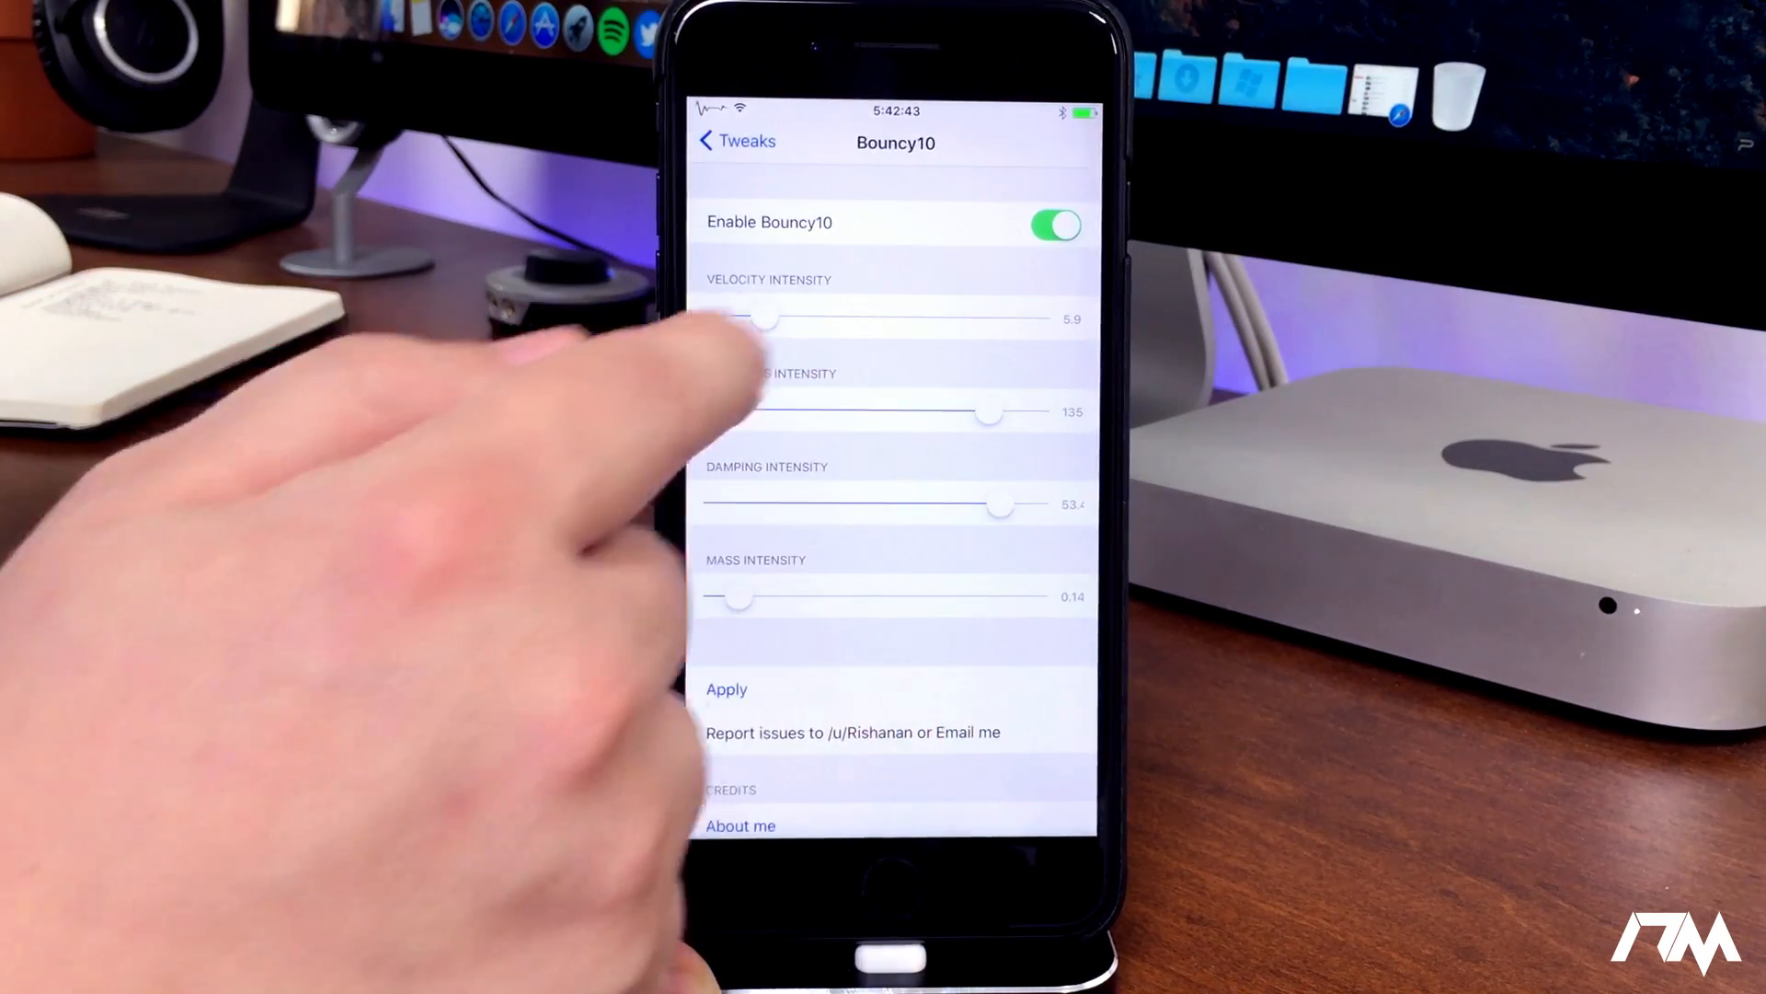
pyautogui.click(719, 141)
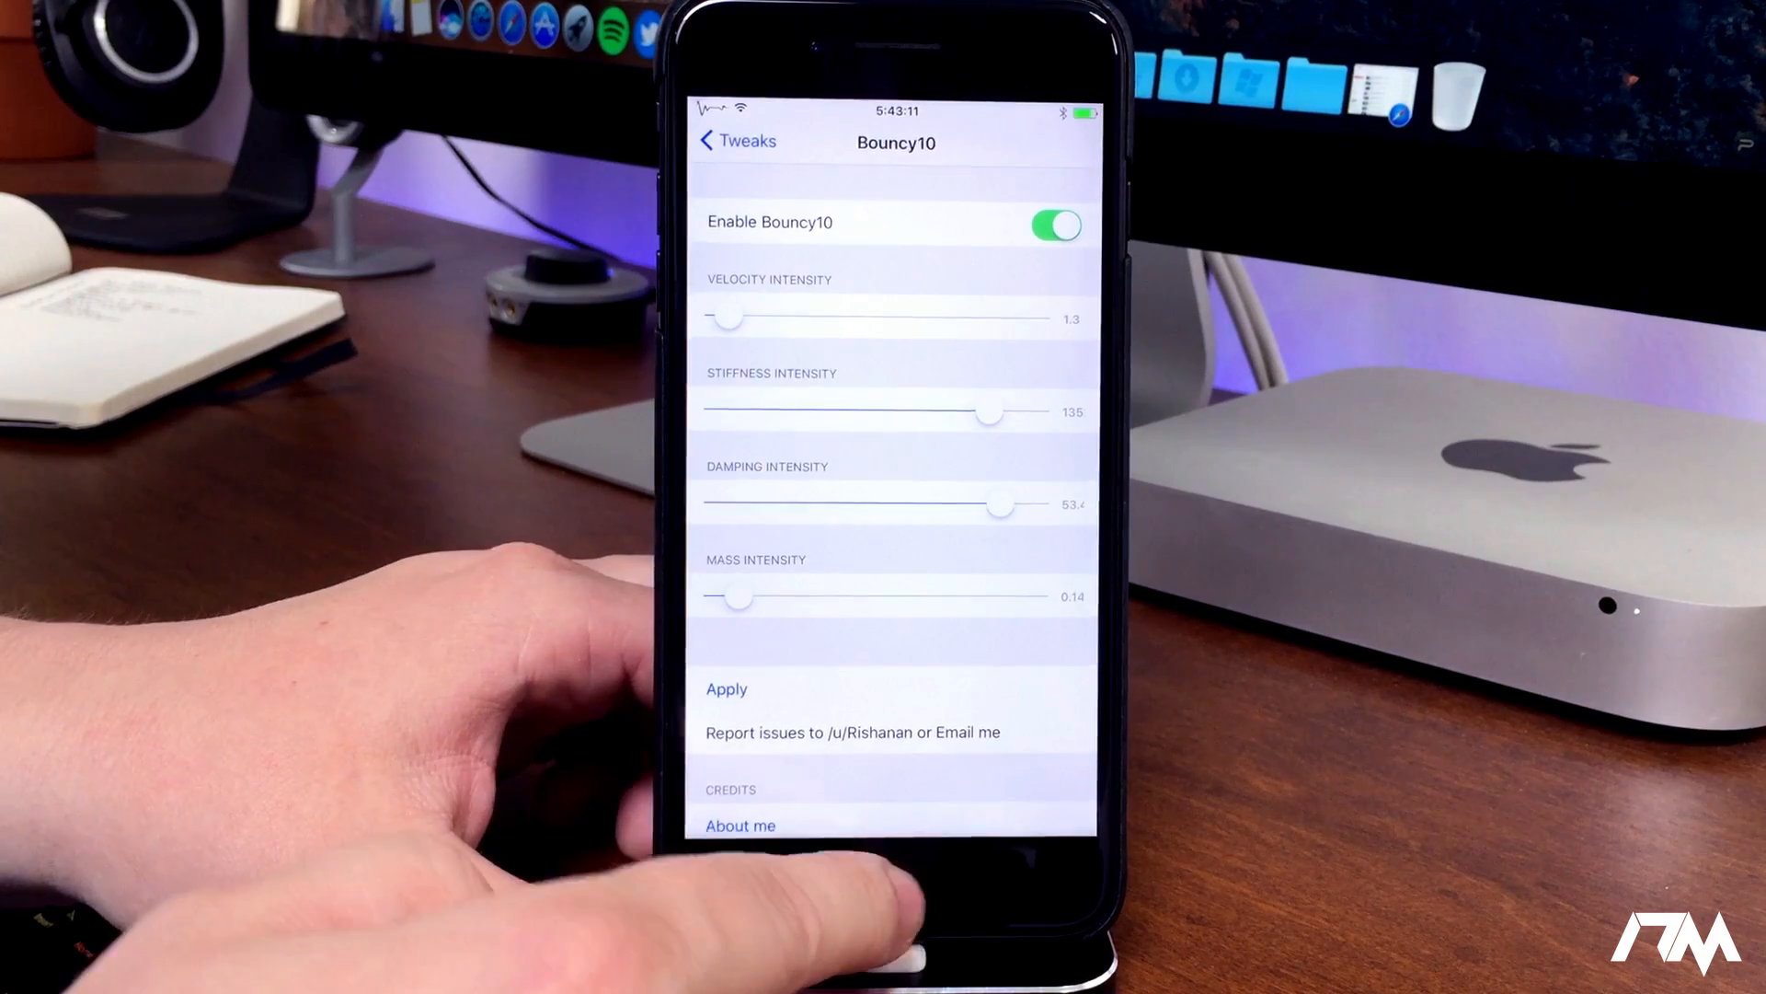
# Return to the home screen with Bouncy10's adjusted values kept
pyautogui.click(891, 949)
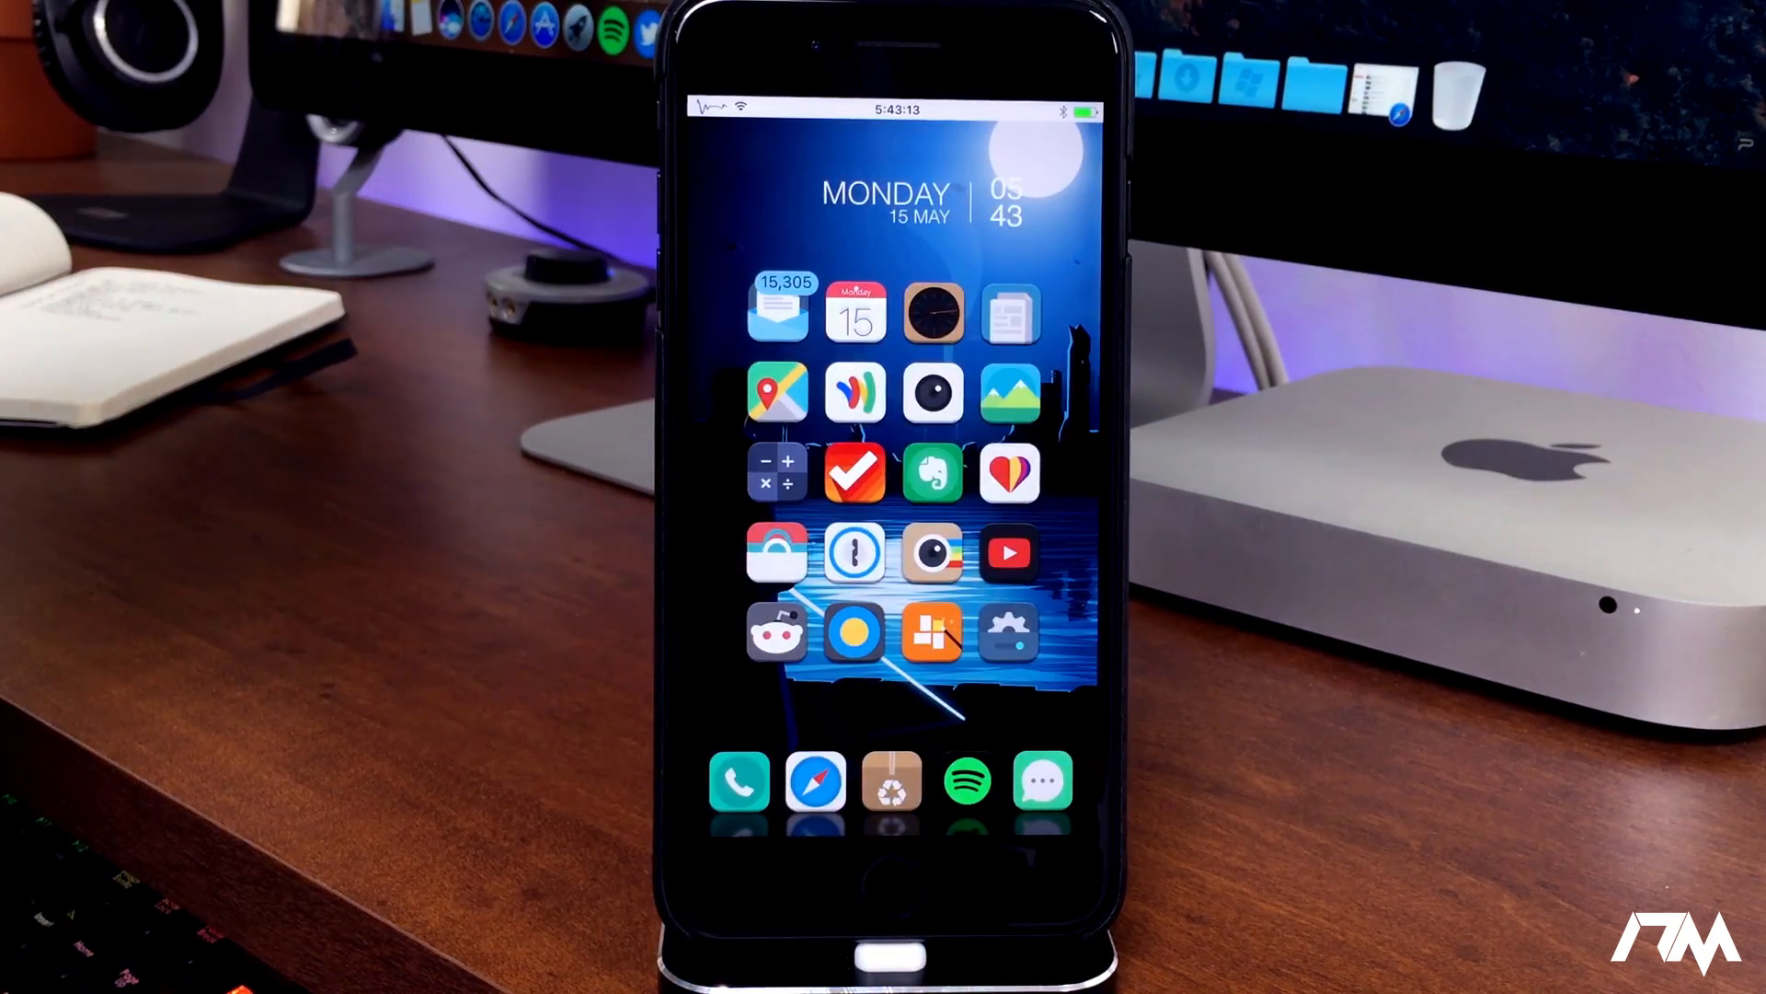